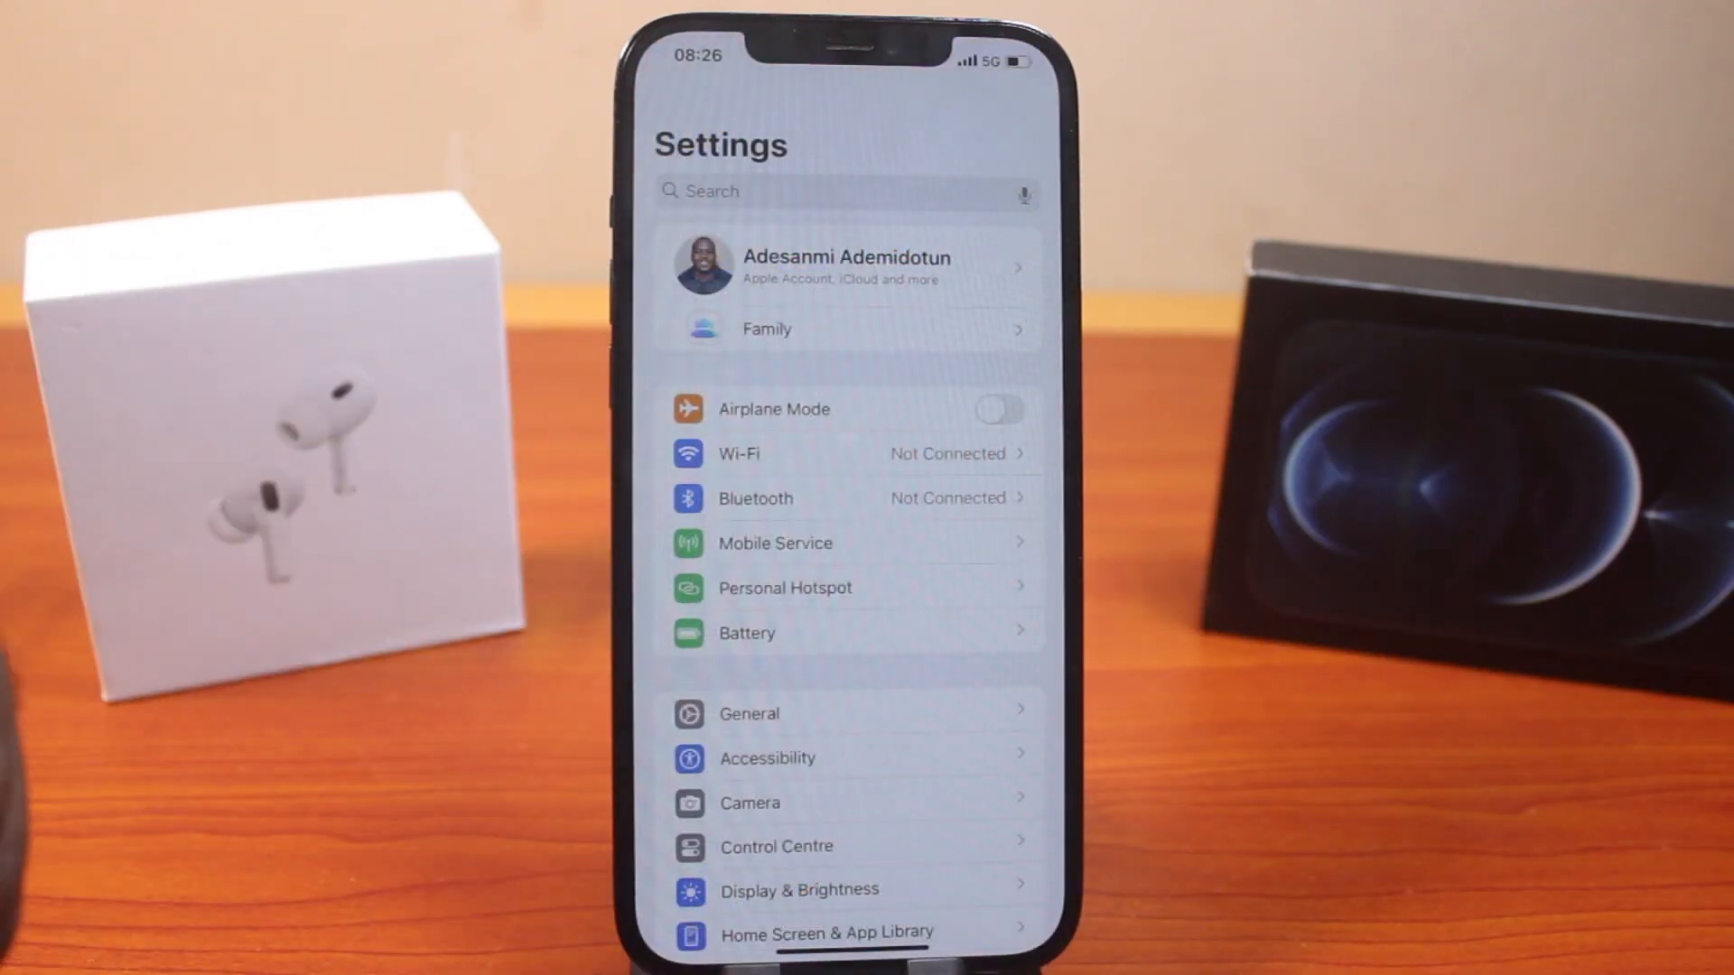
Scroll down the Settings app list to reach and open Safari's settings
scroll("down", 3)
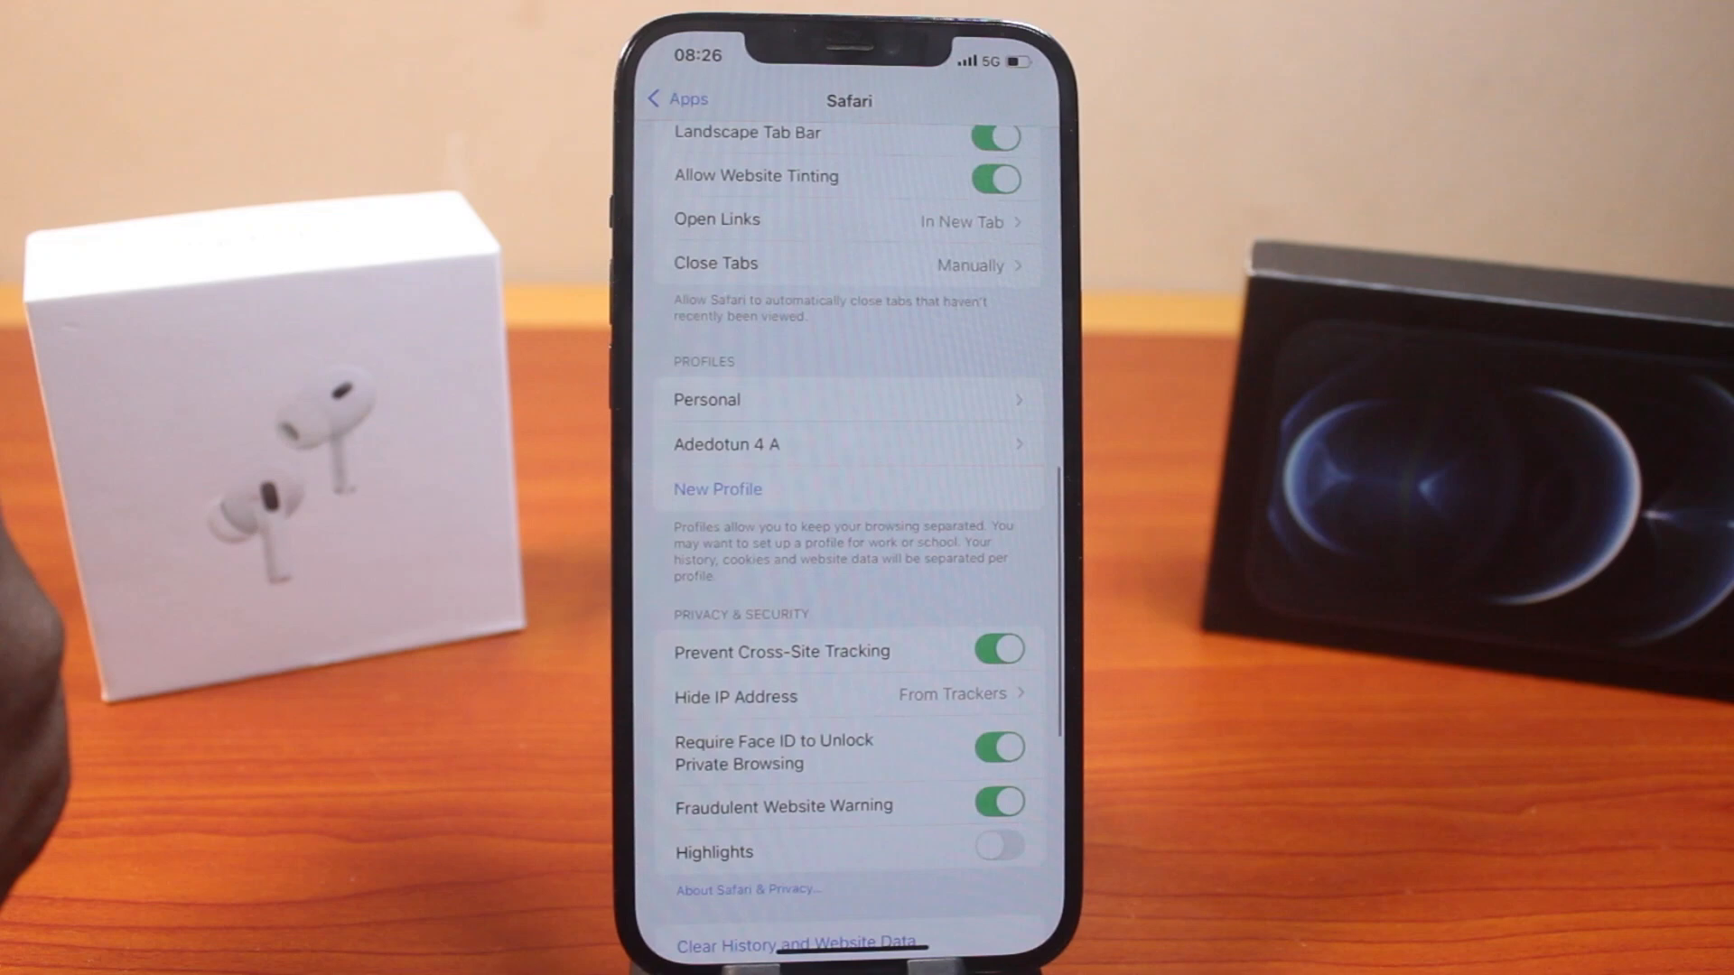
Scroll through Safari settings to Advanced and open its Website Data list
scroll("down", 3)
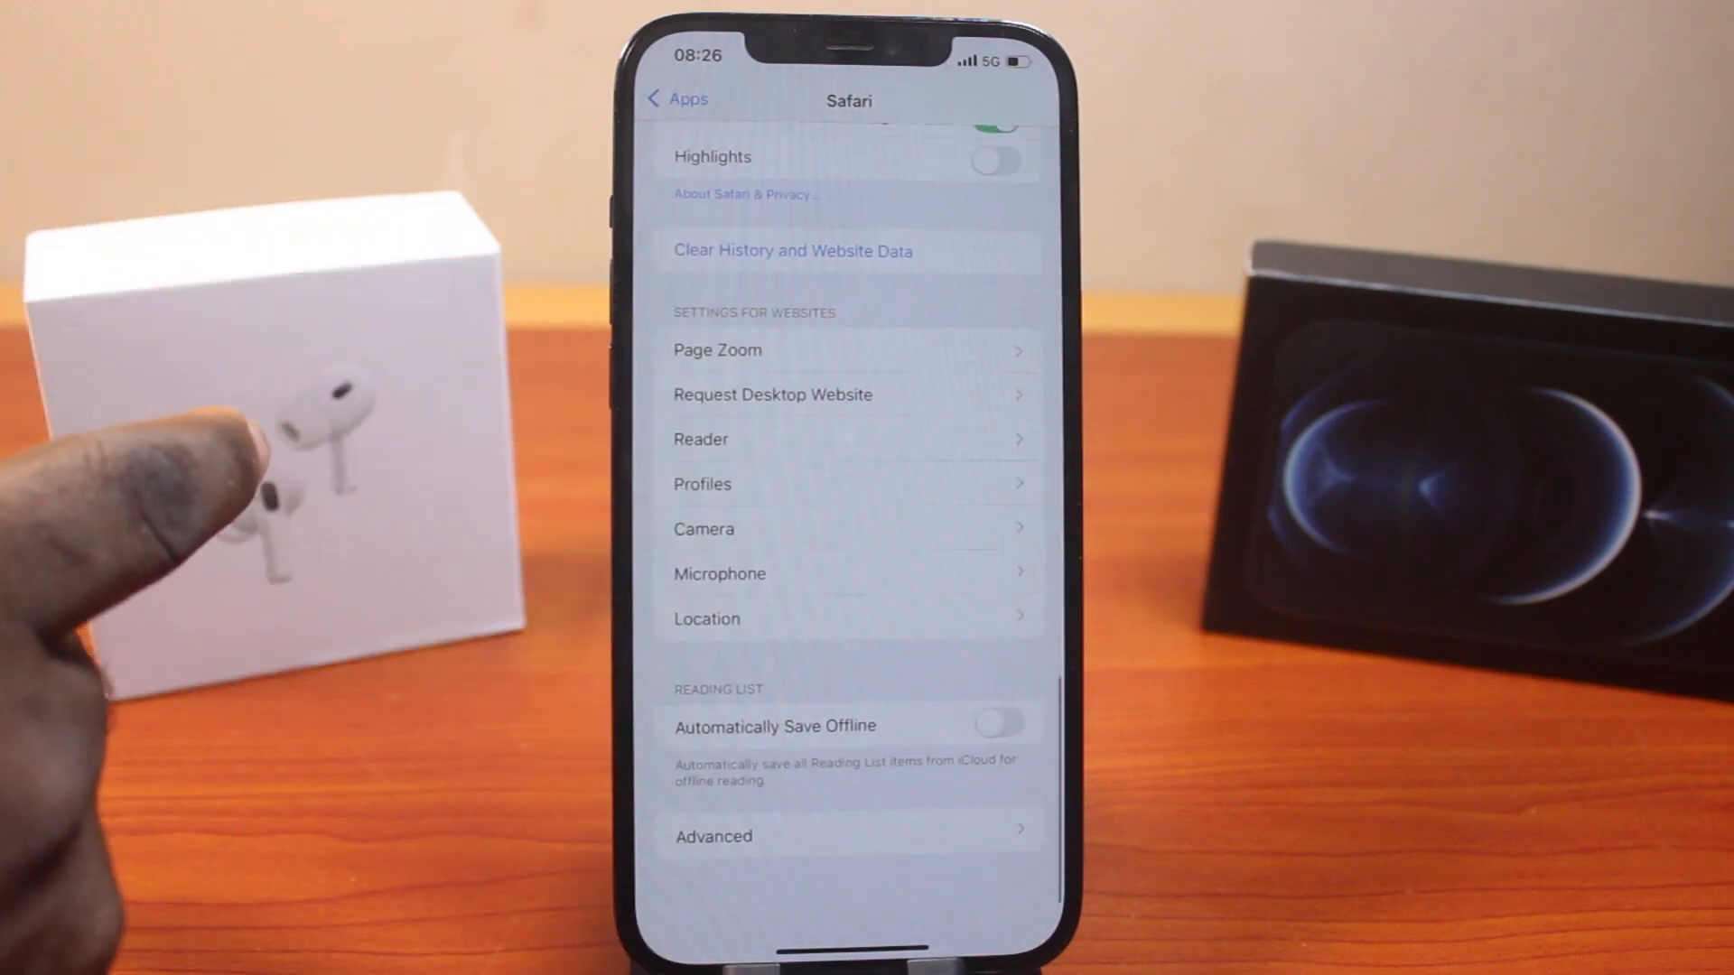
scroll("down", 3)
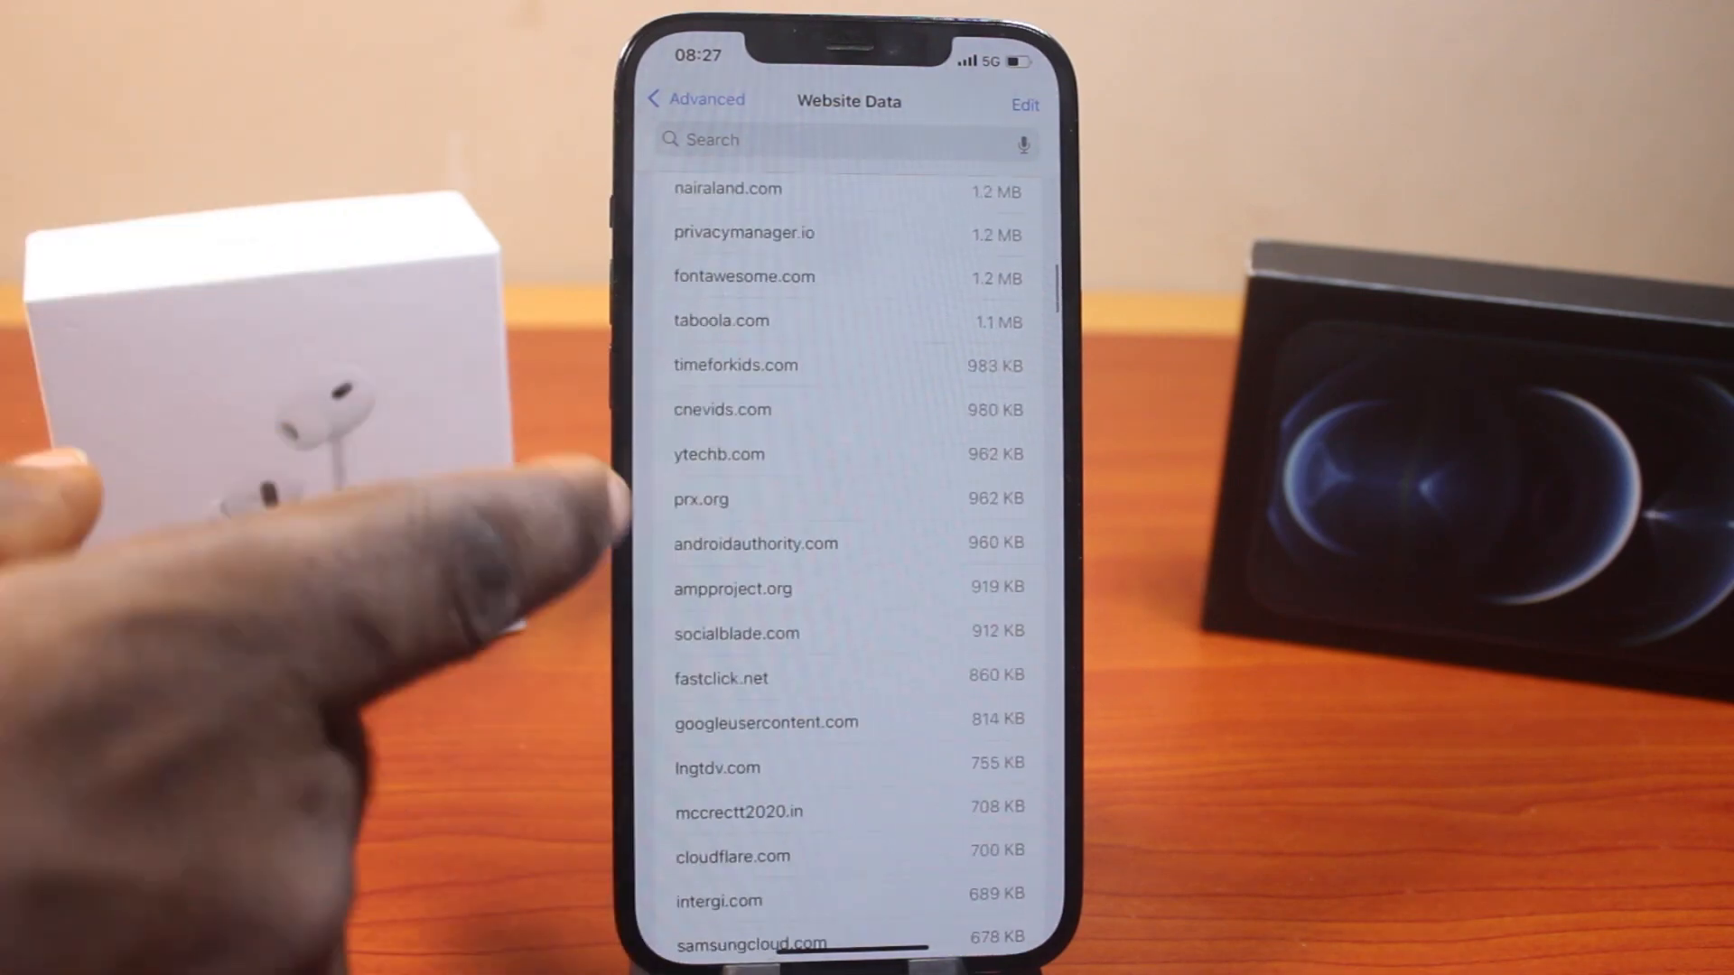
Scroll to the end of the Website Data list and choose Remove All Website Data
scroll("down", 3)
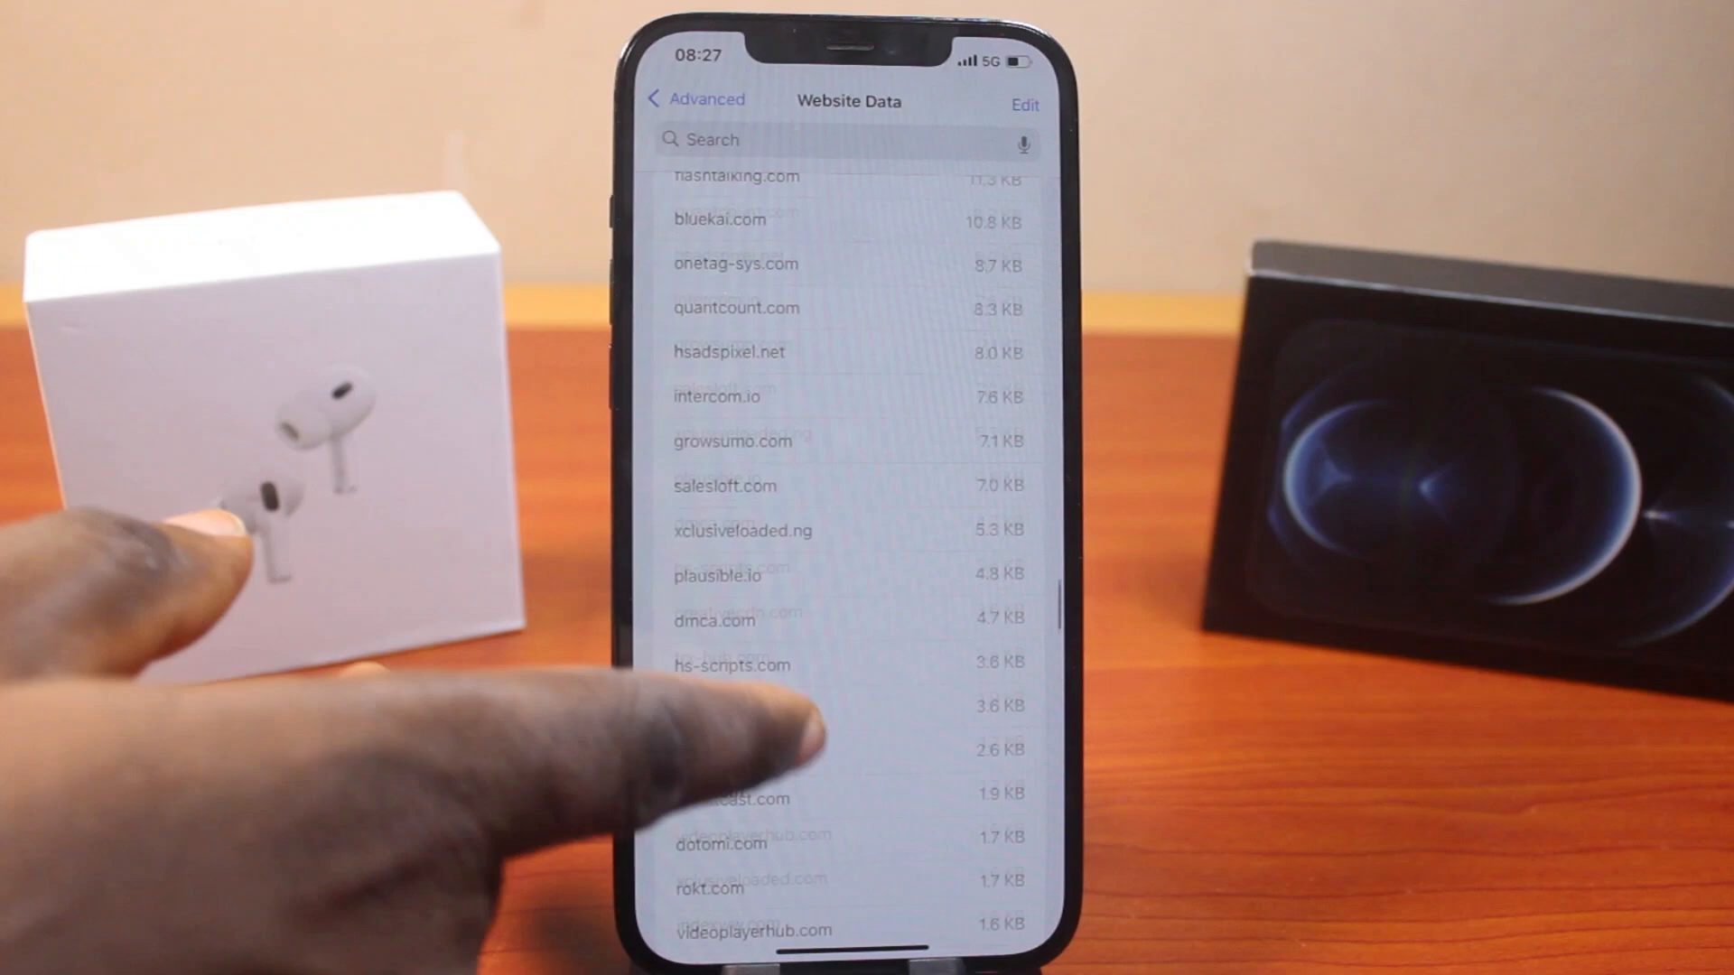
scroll("down", 3)
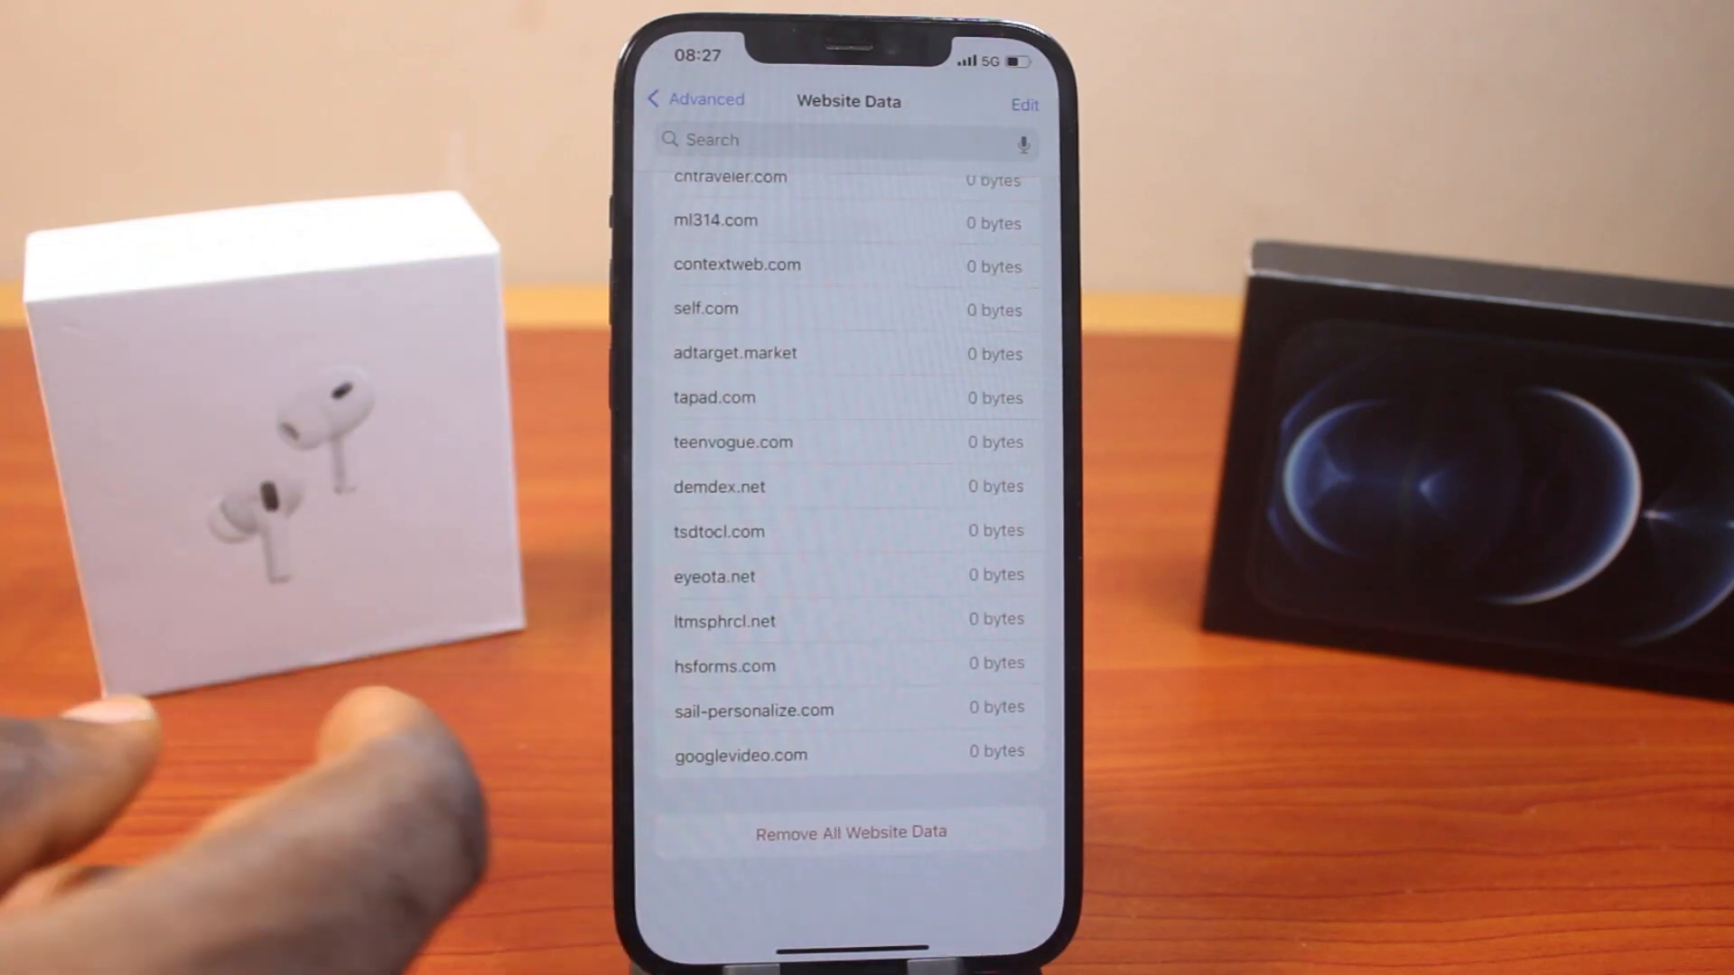
left_click(849, 832)
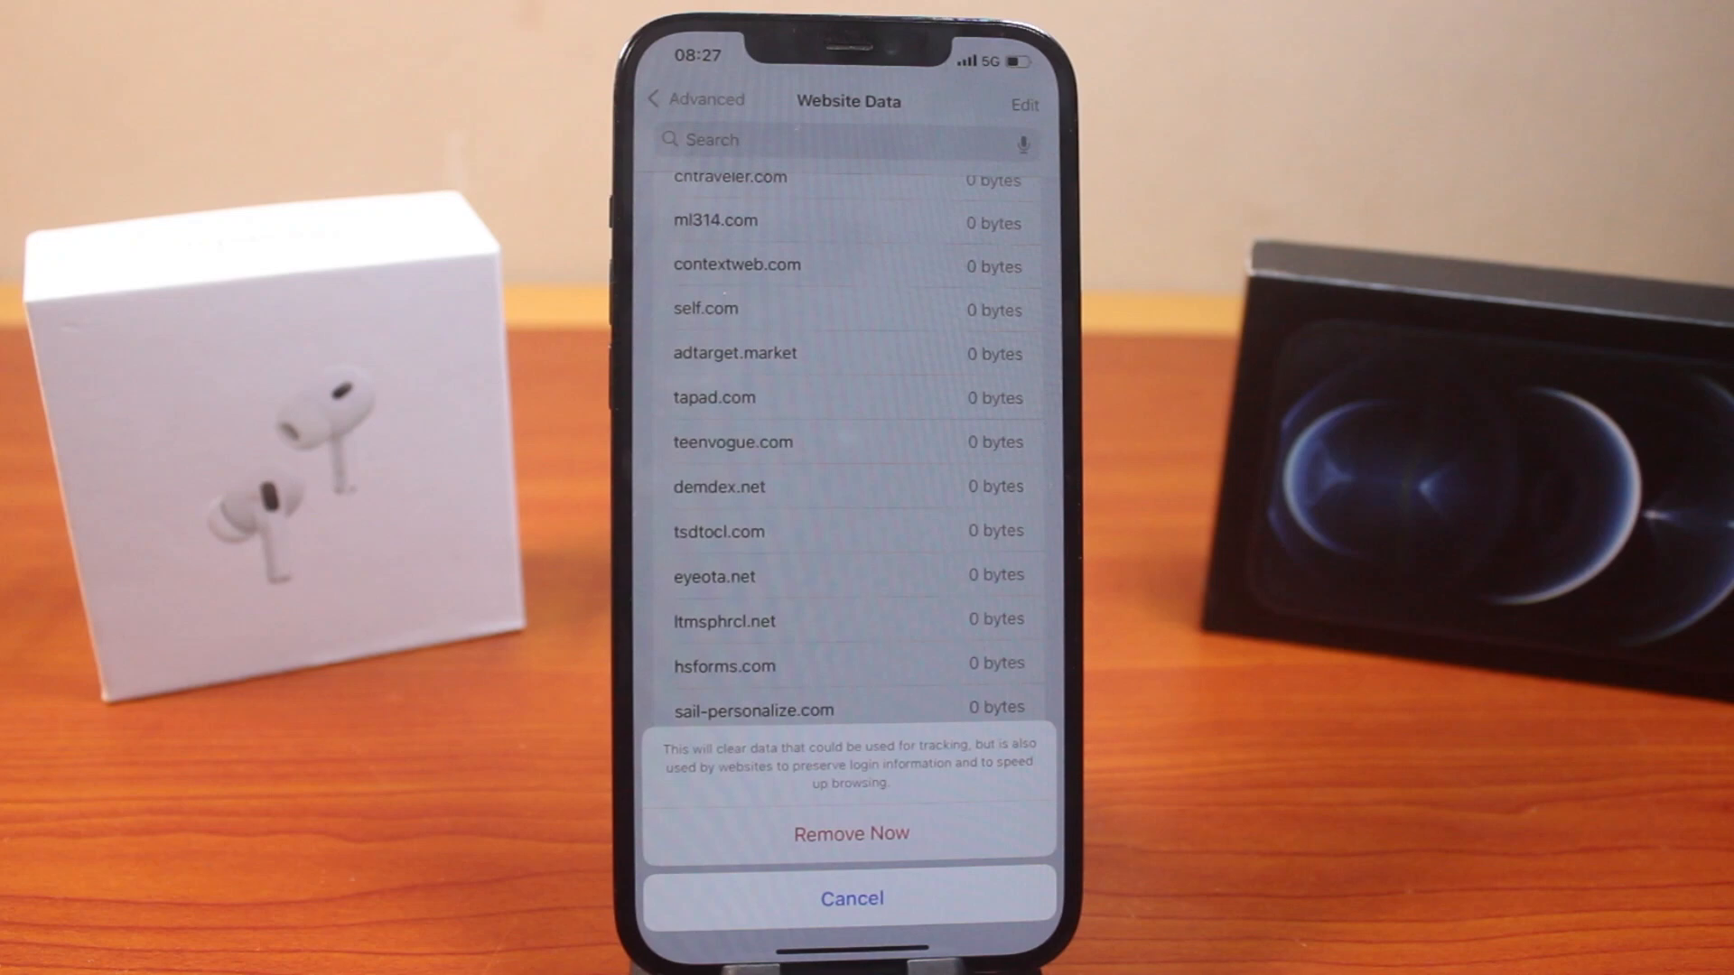